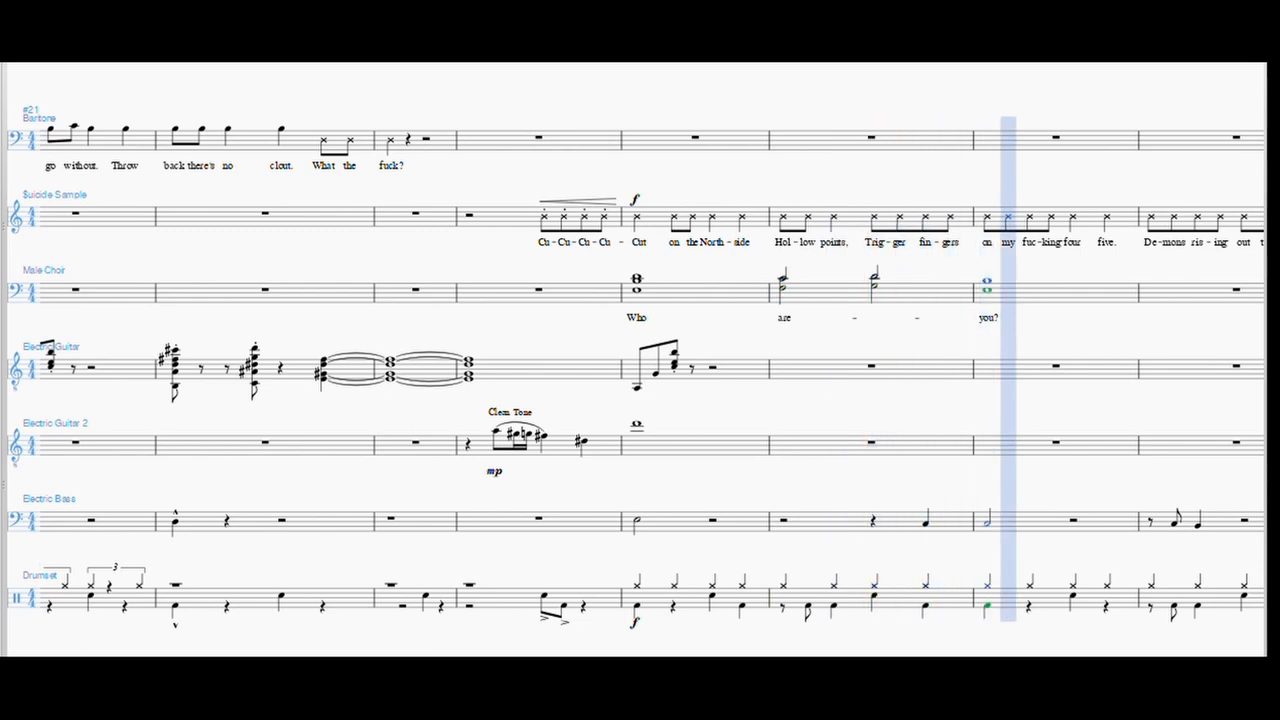
pyautogui.hscroll(3)
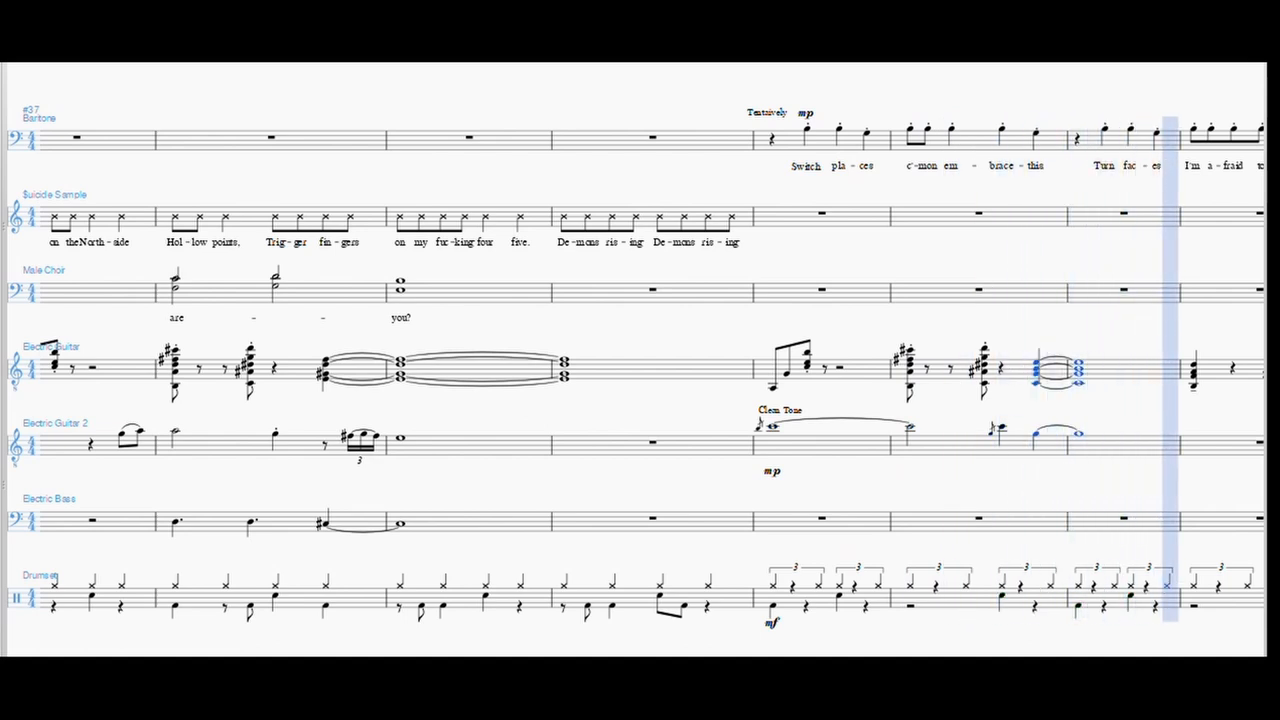
pyautogui.hscroll(3)
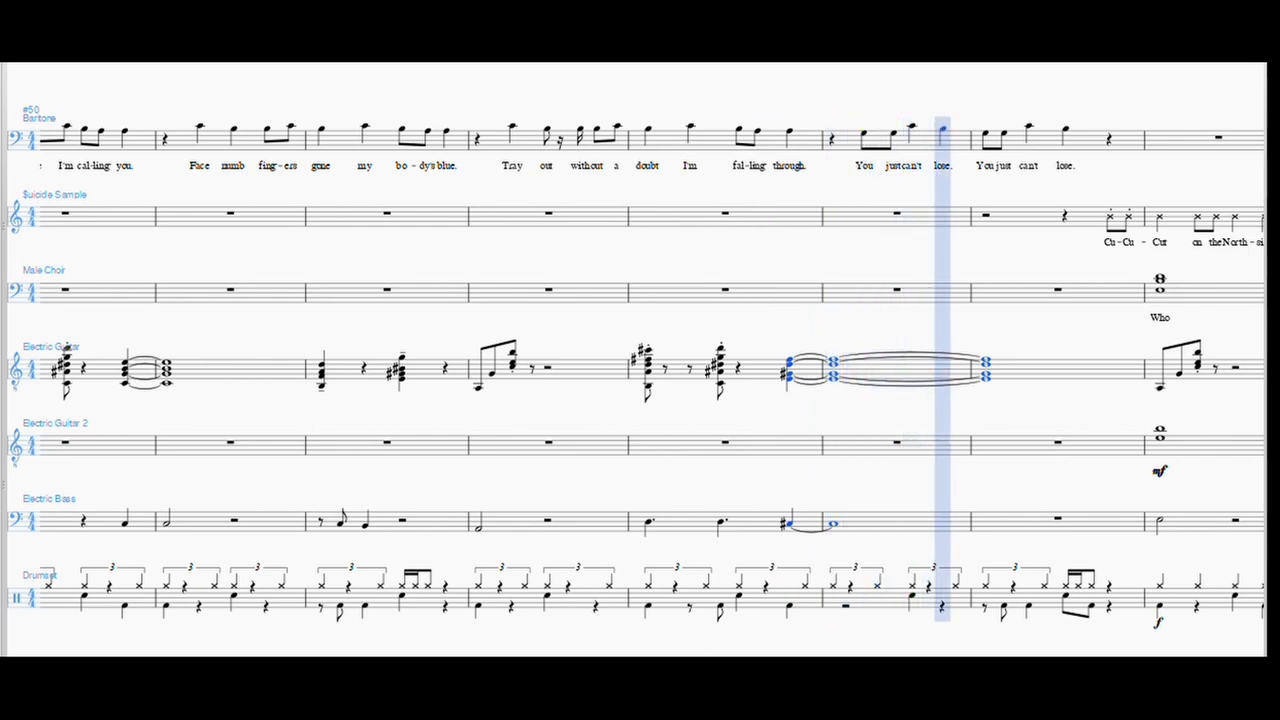
pyautogui.hscroll(3)
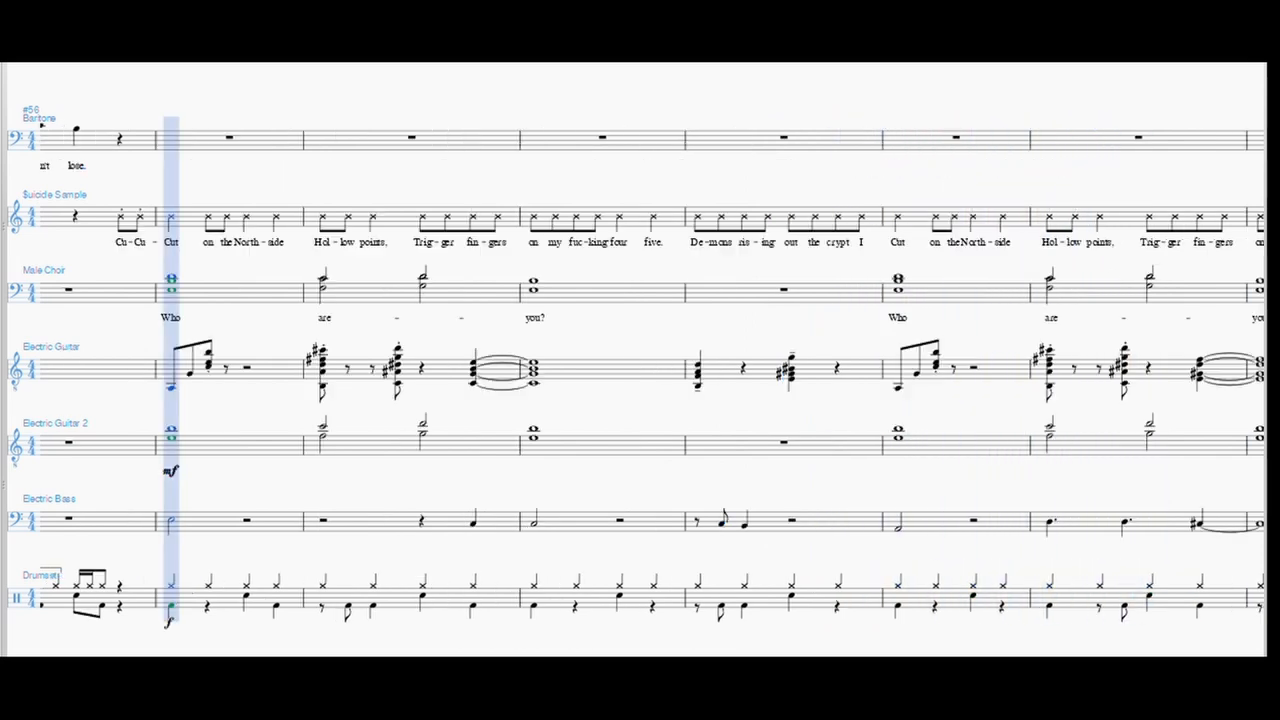